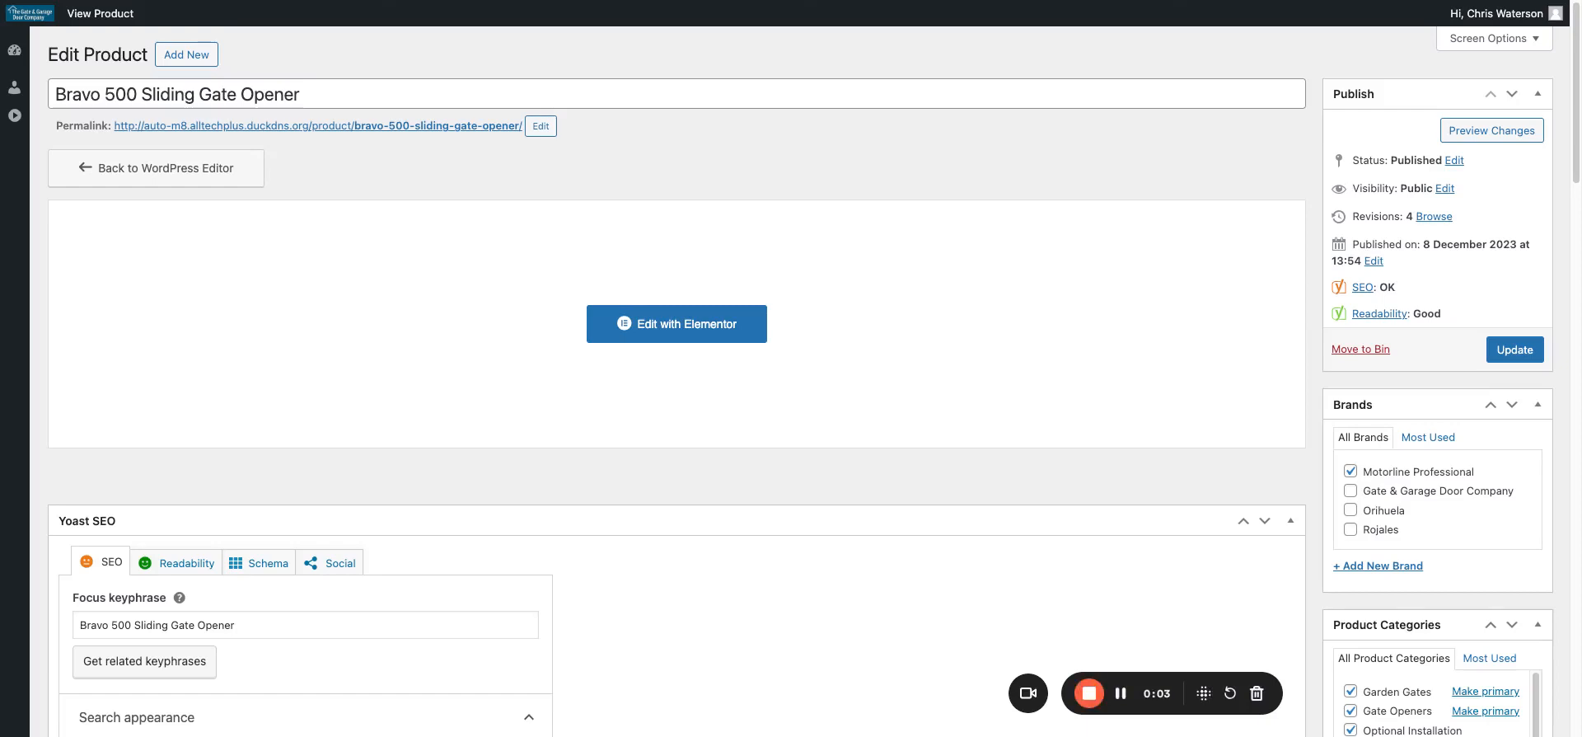
{"action": "mouse_move", "coordinate": [699, 449]}
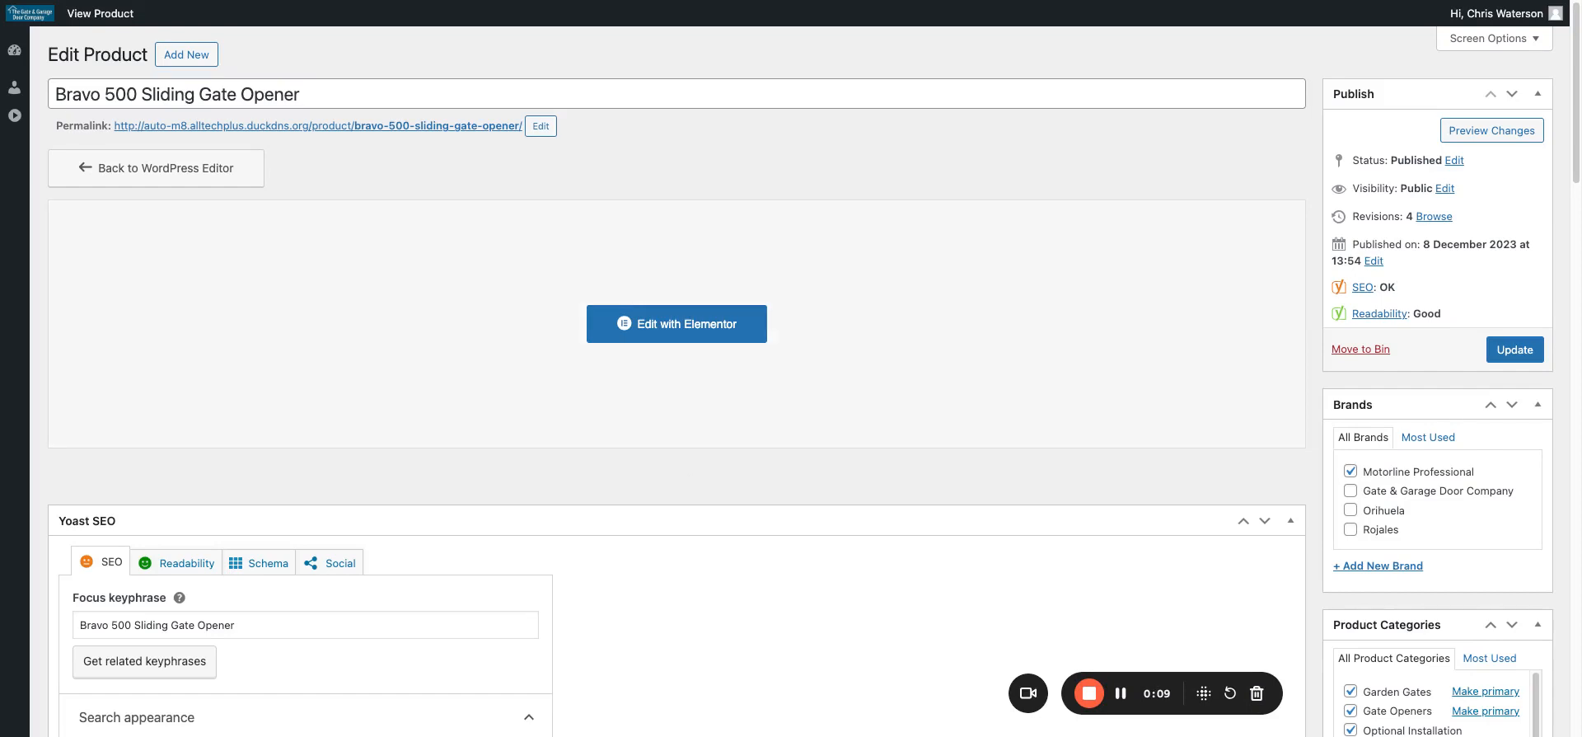
{"action": "mouse_move", "coordinate": [511, 114]}
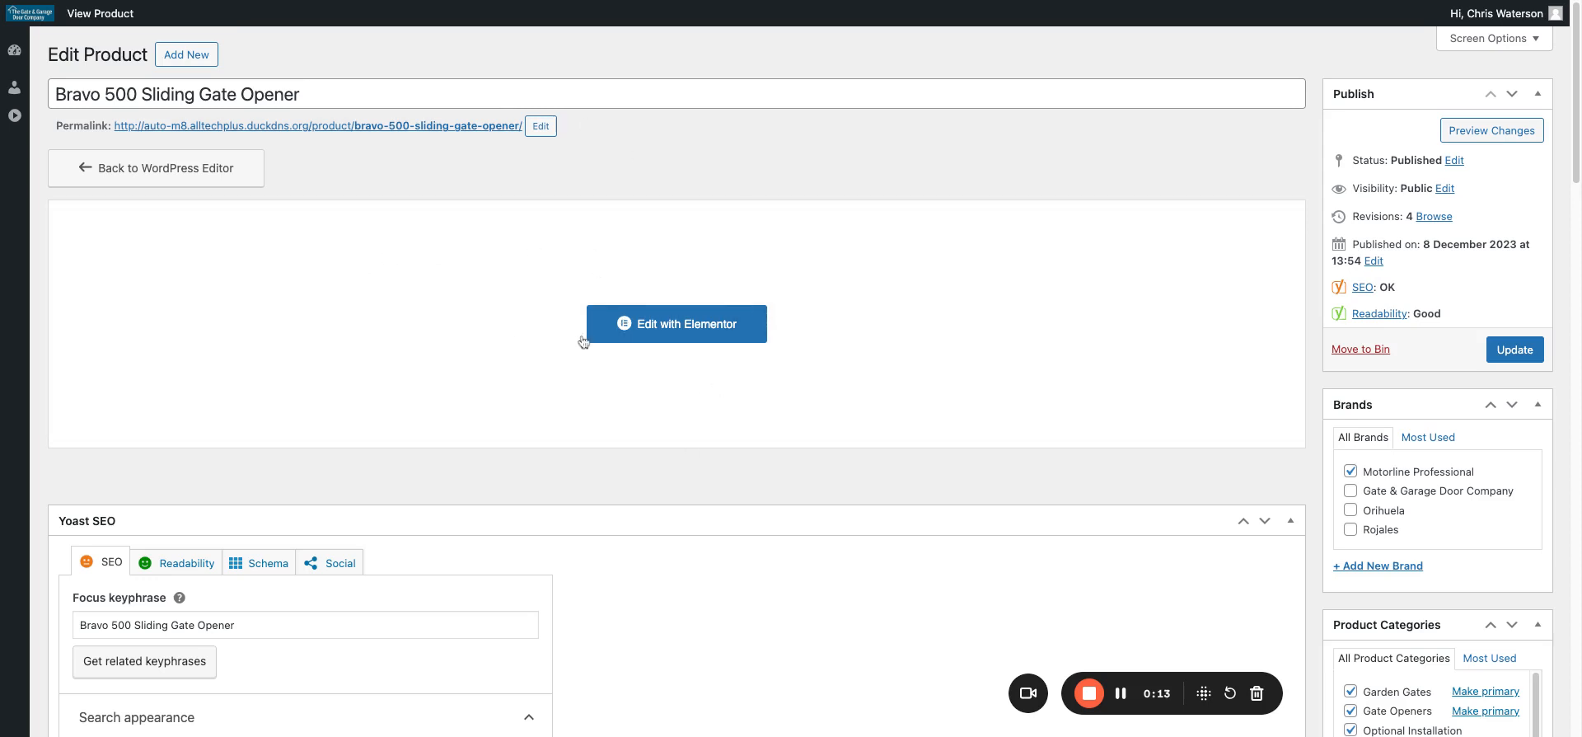
{"action": "mouse_move", "coordinate": [362, 240]}
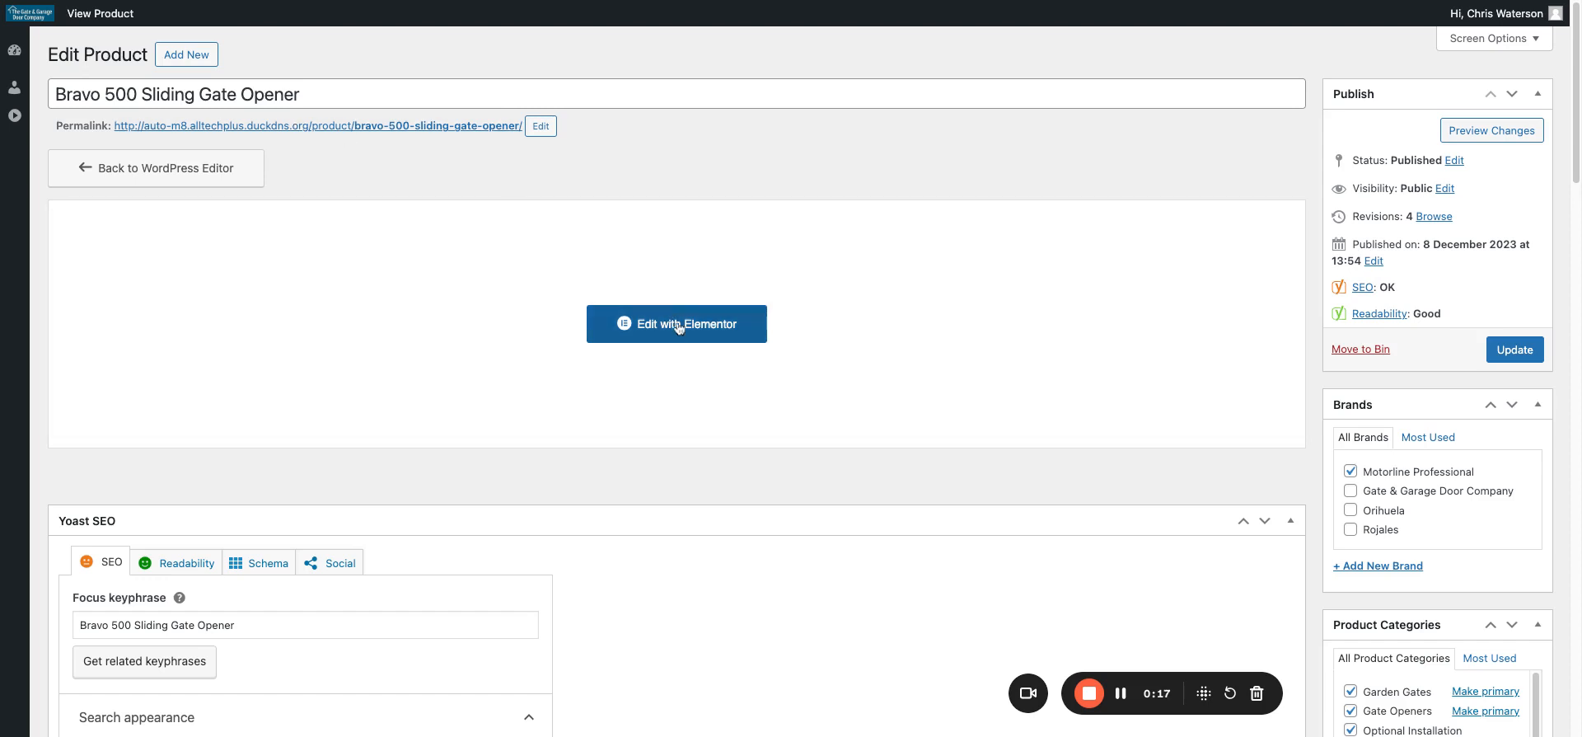
Step: Open the product in Elementor and select the product description text block
{"action": "left_click", "coordinate": [677, 324]}
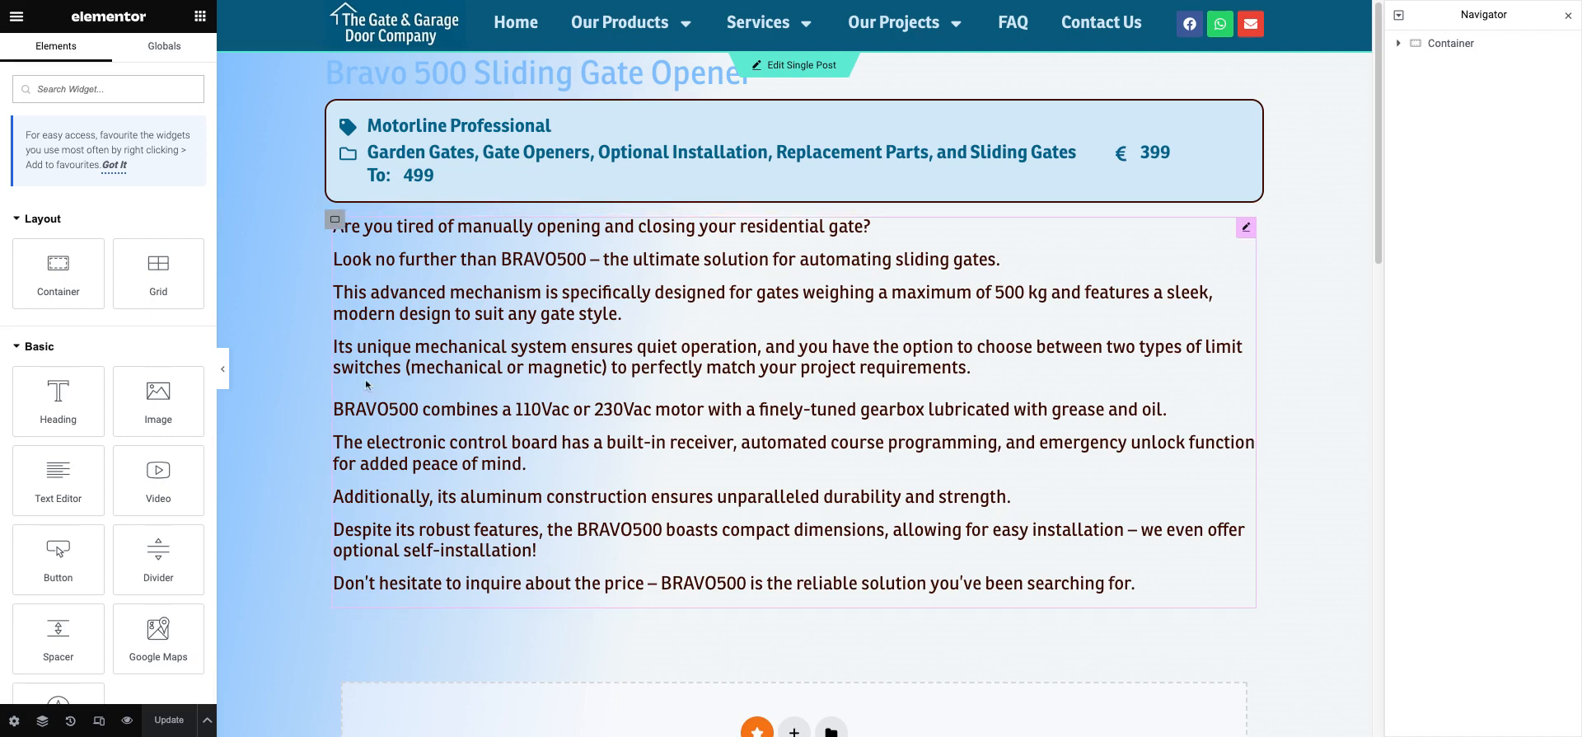
{"action": "left_click", "coordinate": [1246, 229]}
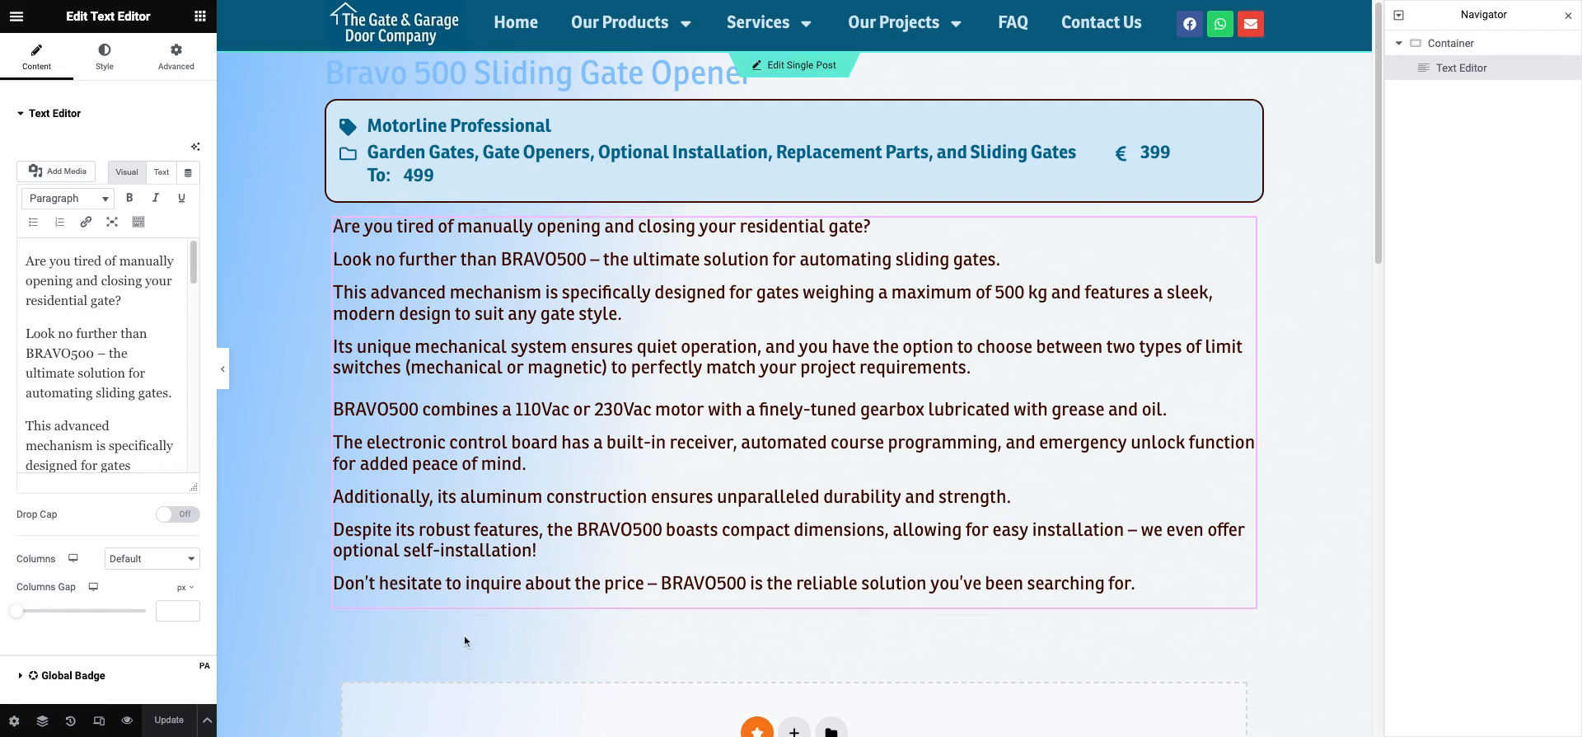
{"action": "scroll", "scroll_direction": "down", "scroll_amount": 3}
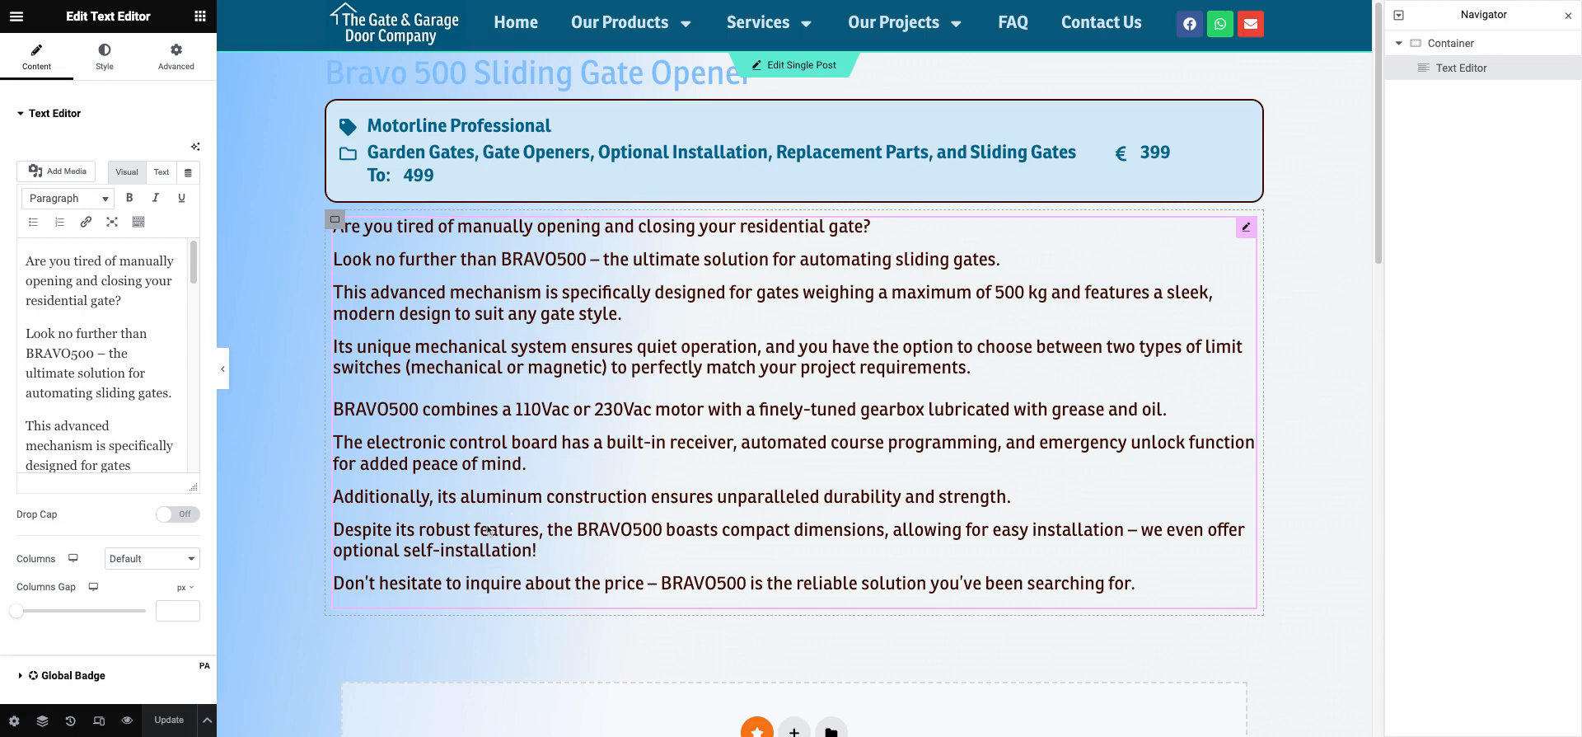
{"action": "mouse_move", "coordinate": [728, 283]}
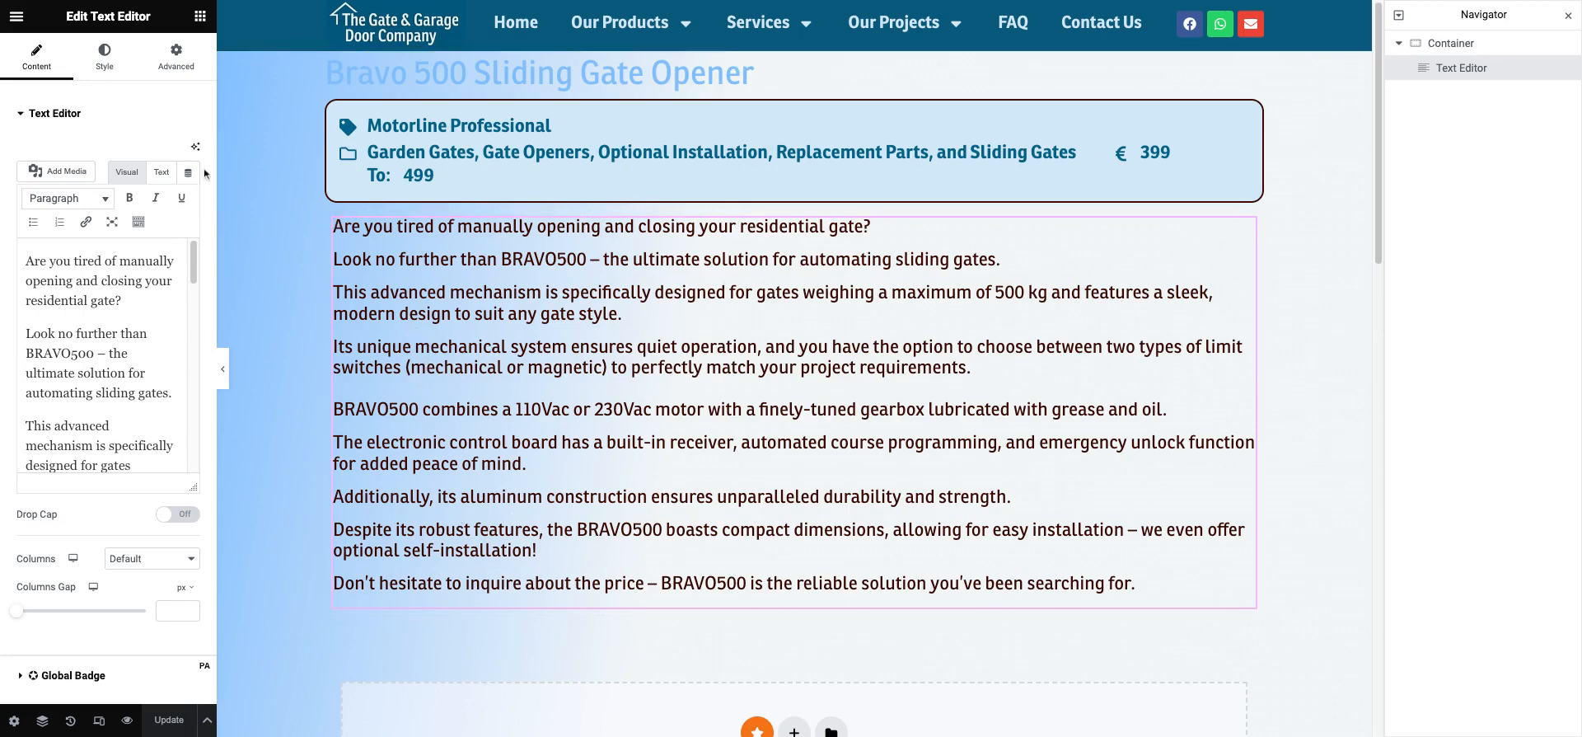
{"action": "mouse_move", "coordinate": [195, 147]}
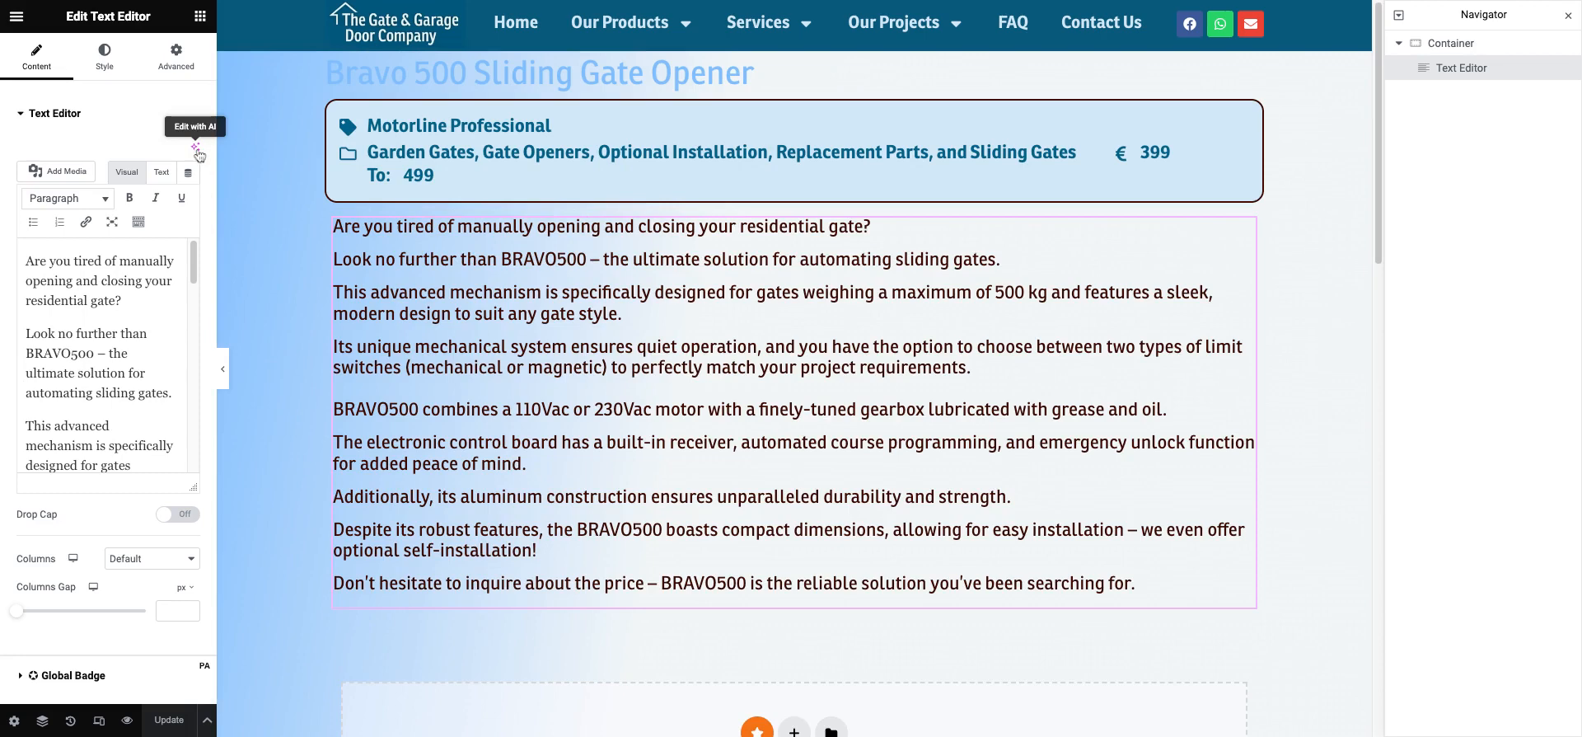
{"action": "mouse_move", "coordinate": [43, 128]}
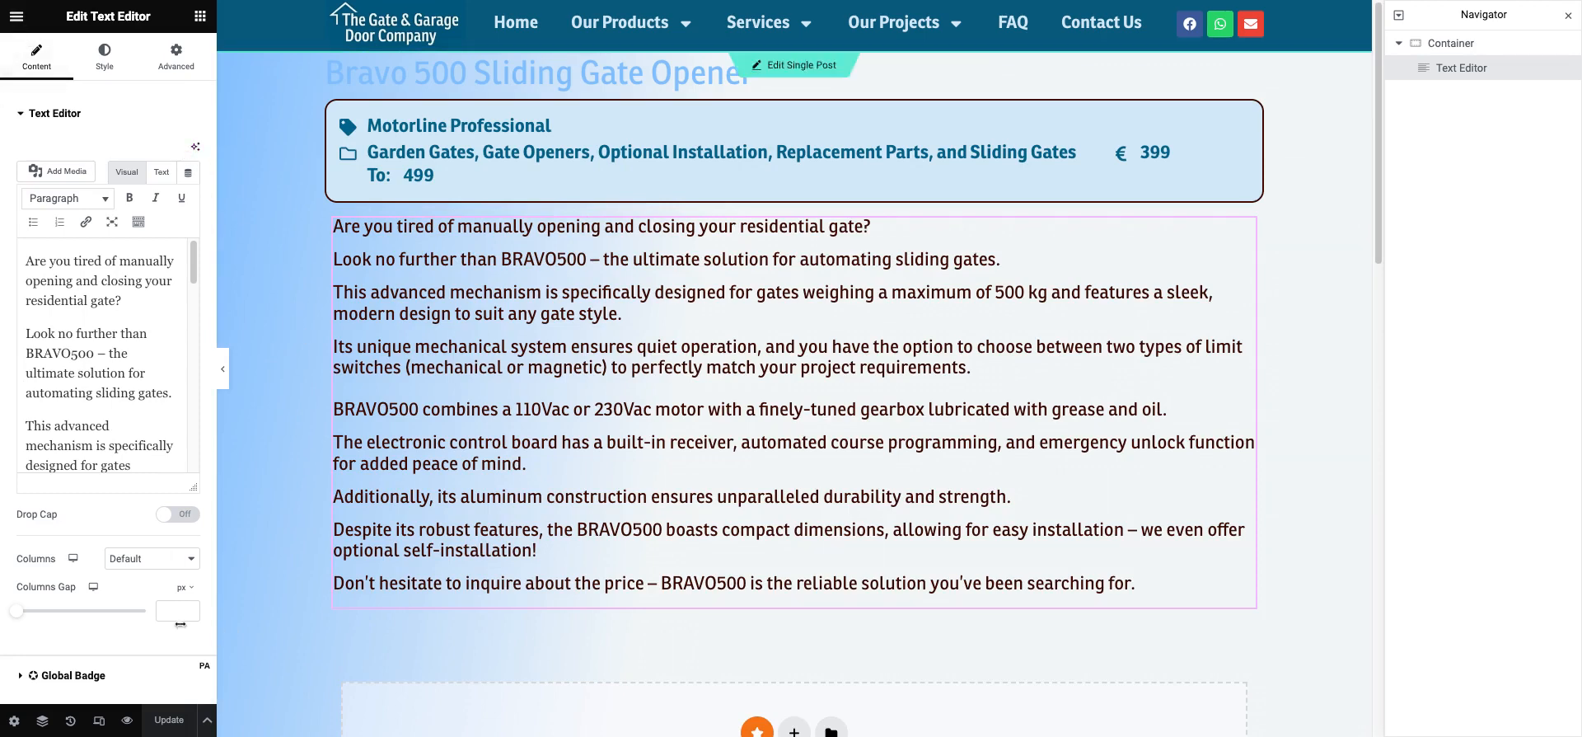
{"action": "mouse_move", "coordinate": [53, 23]}
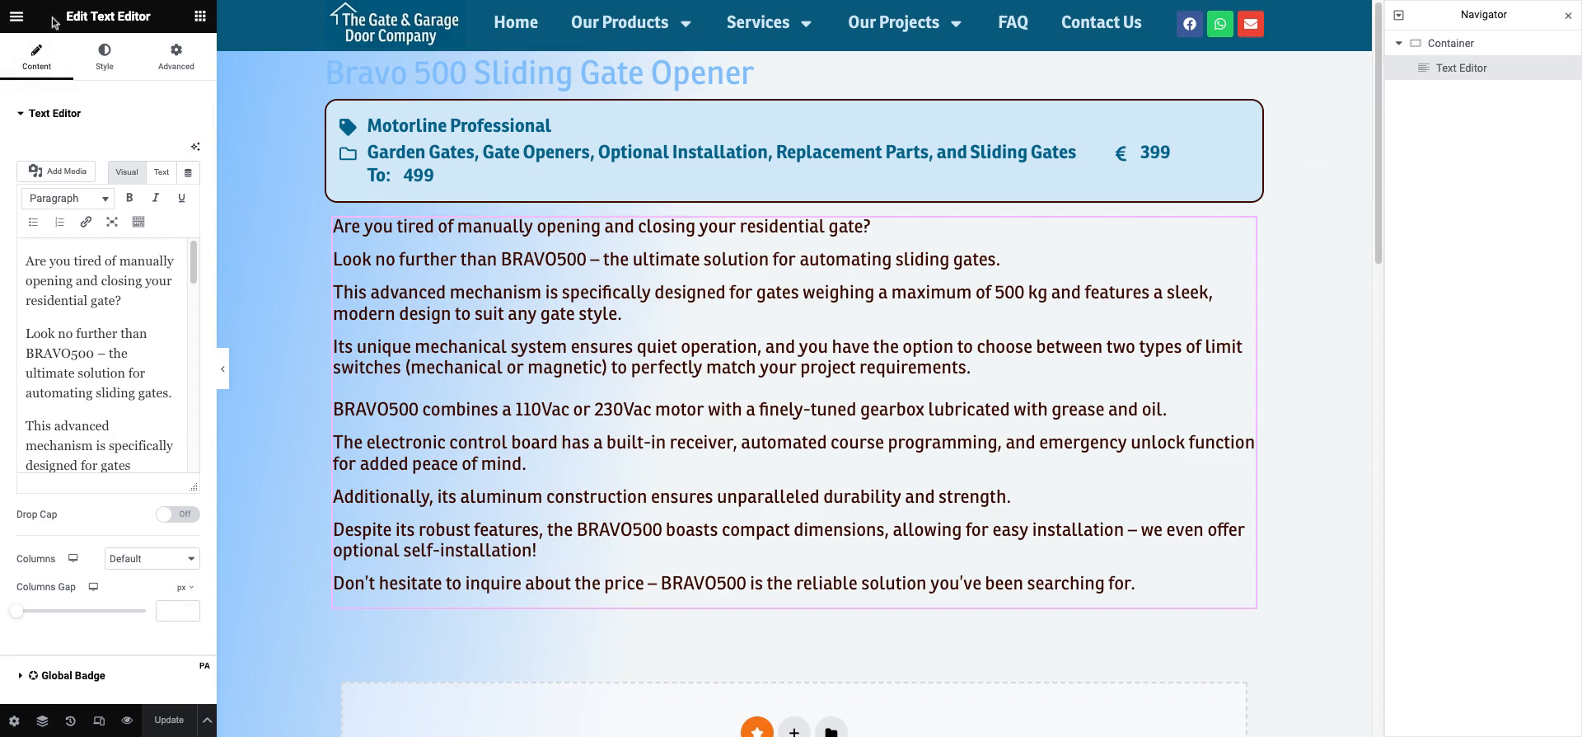
Step: Exit Elementor to the product page and choose 'Back to WordPress Editor'
{"action": "left_click", "coordinate": [21, 17]}
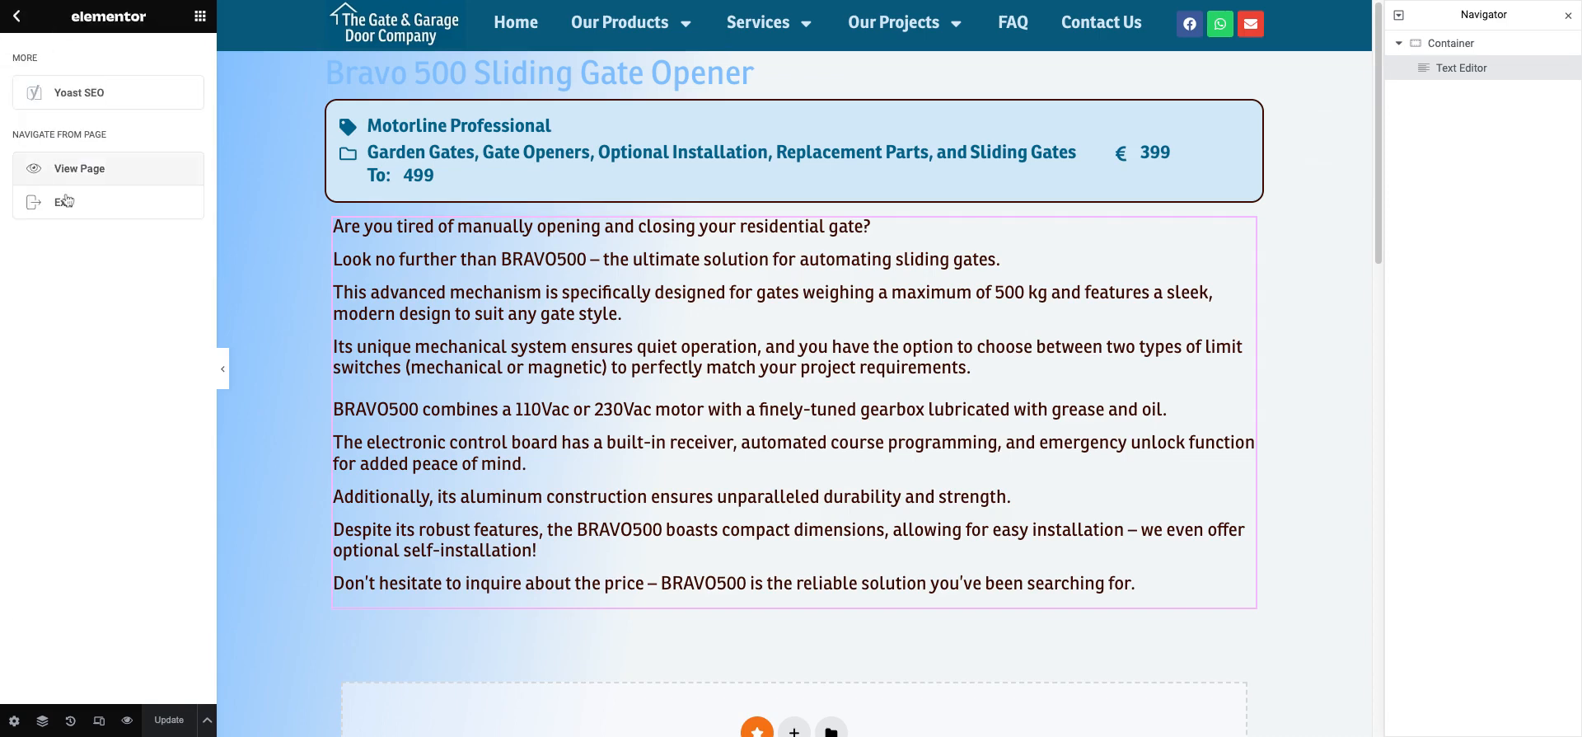
{"action": "mouse_move", "coordinate": [73, 210]}
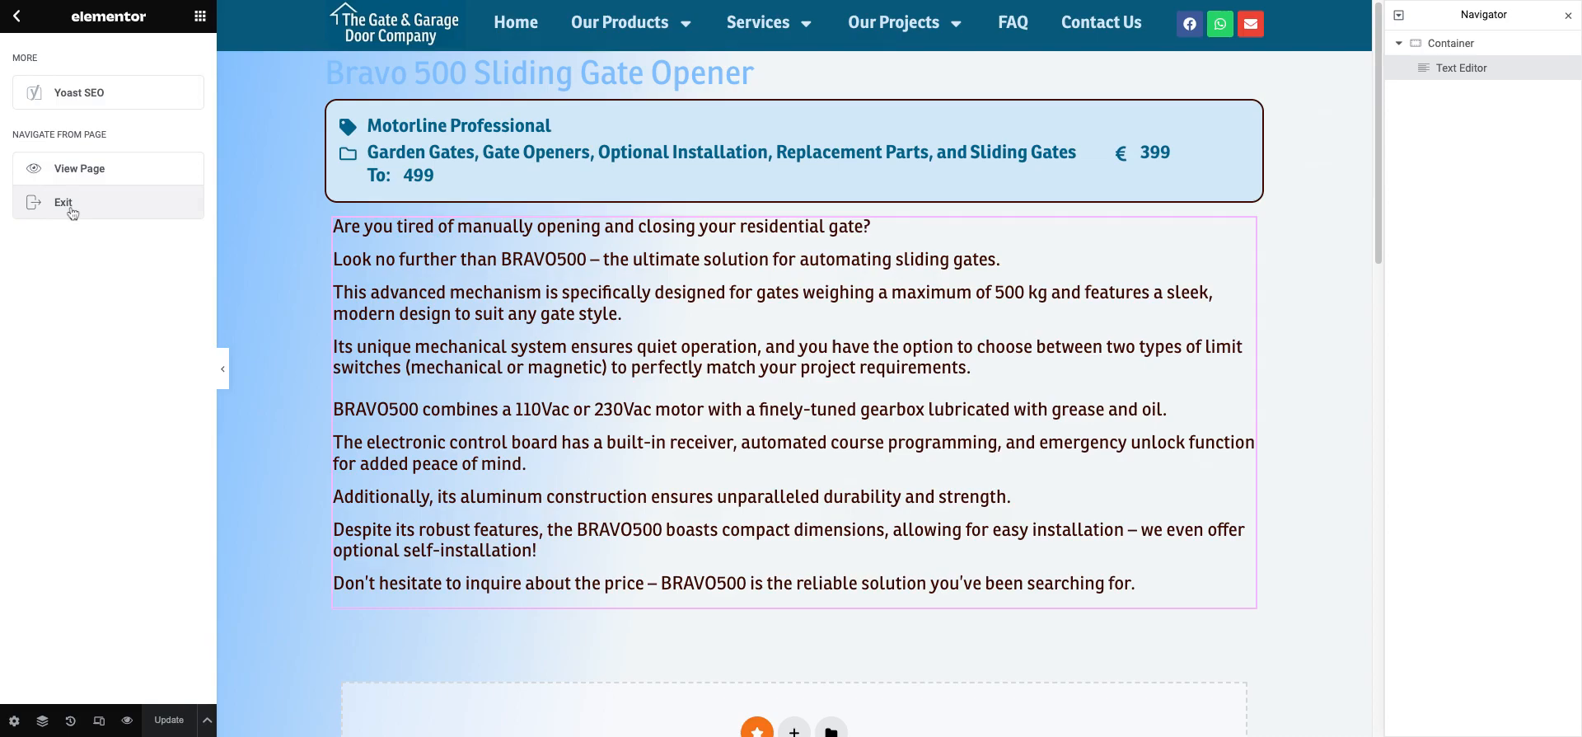
{"action": "left_click", "coordinate": [63, 202]}
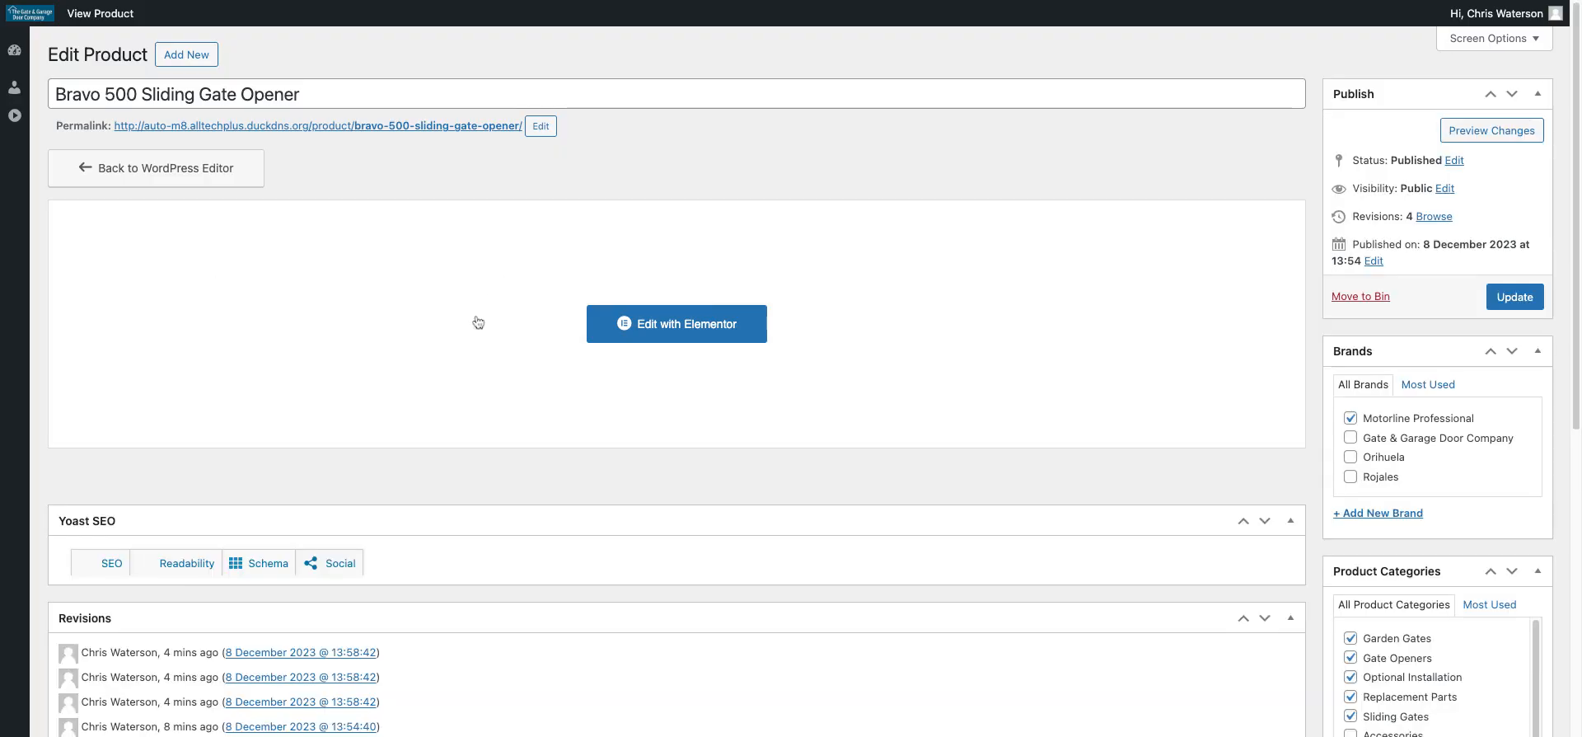
{"action": "mouse_move", "coordinate": [607, 413]}
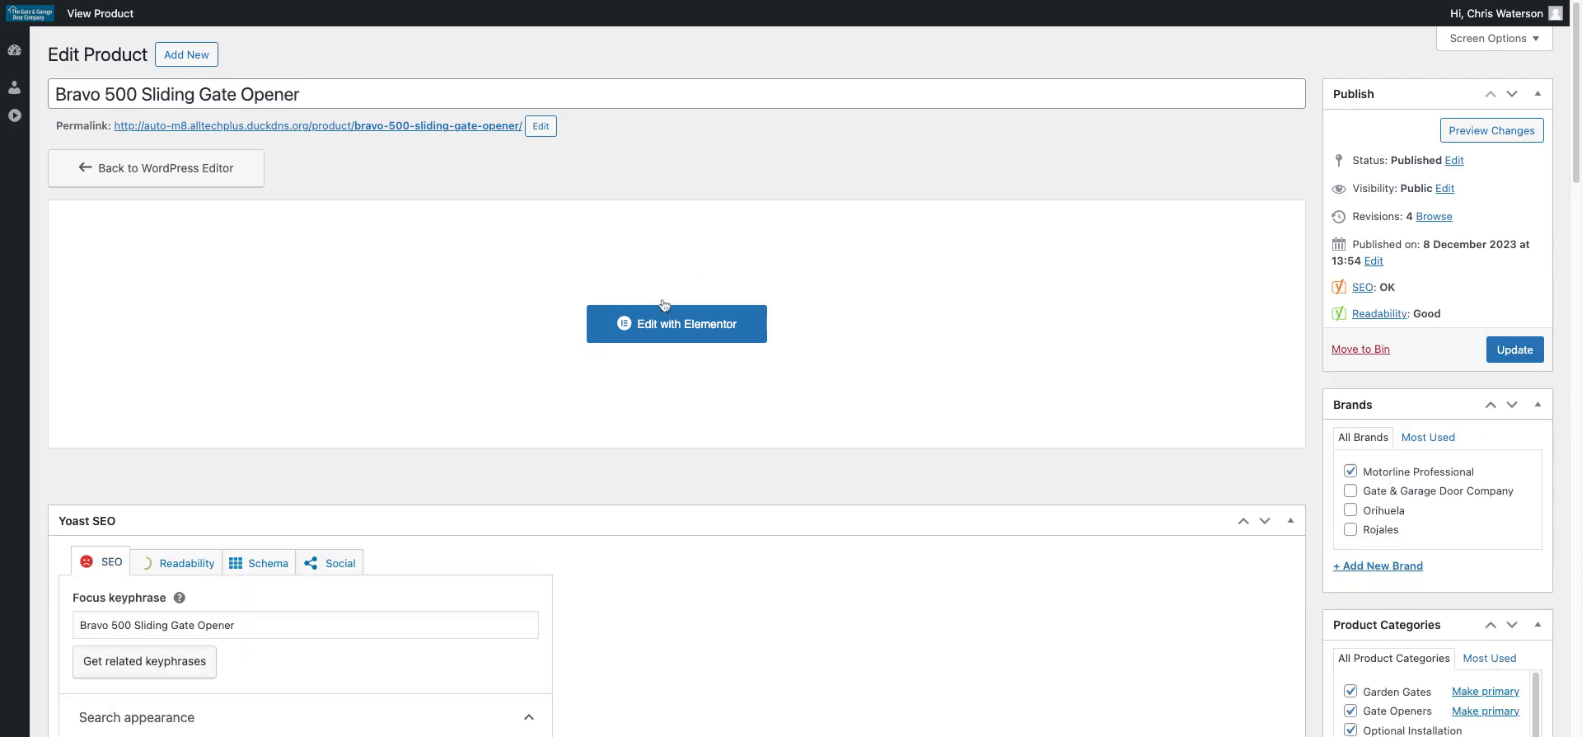
{"action": "mouse_move", "coordinate": [201, 265]}
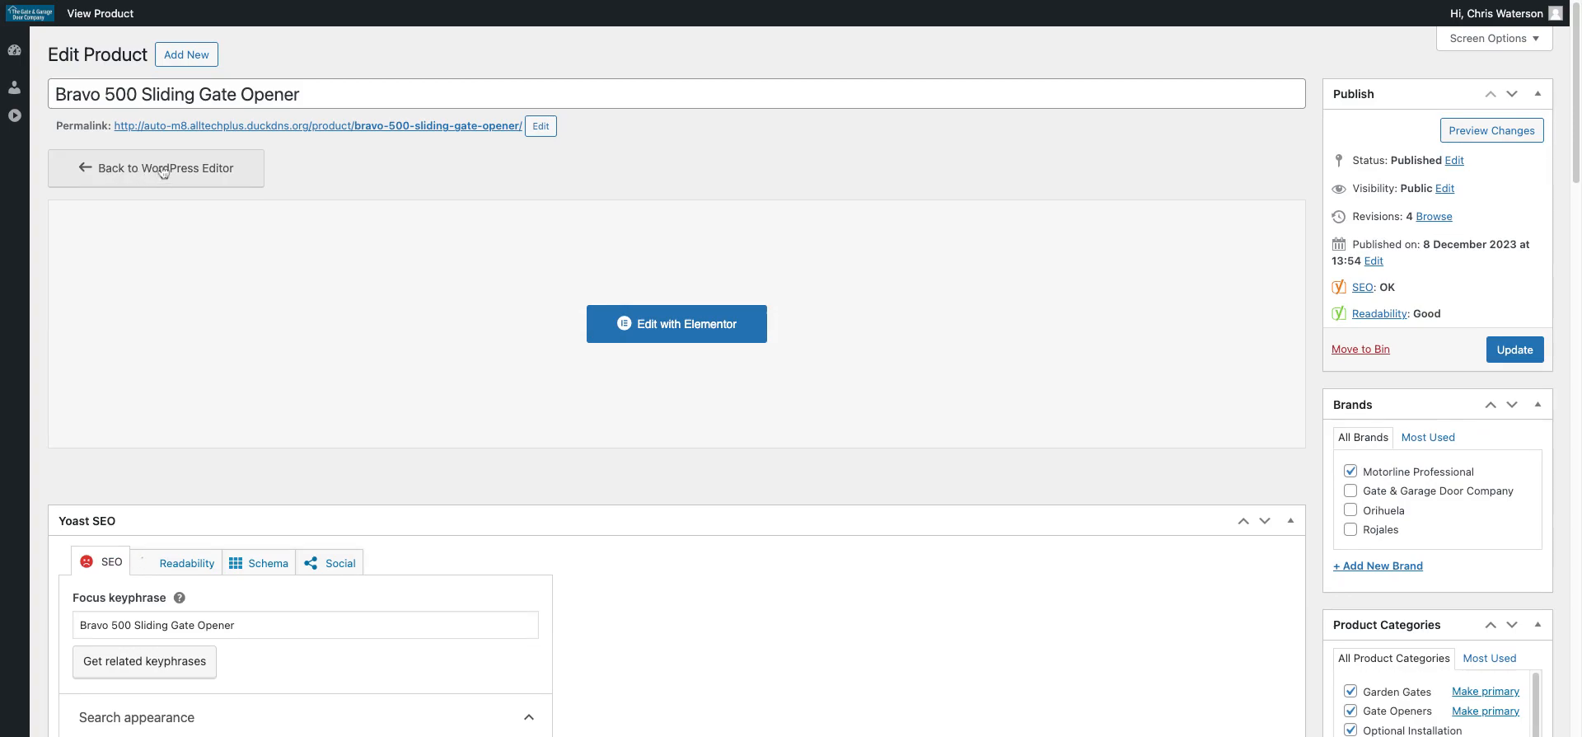
{"action": "left_click", "coordinate": [161, 168]}
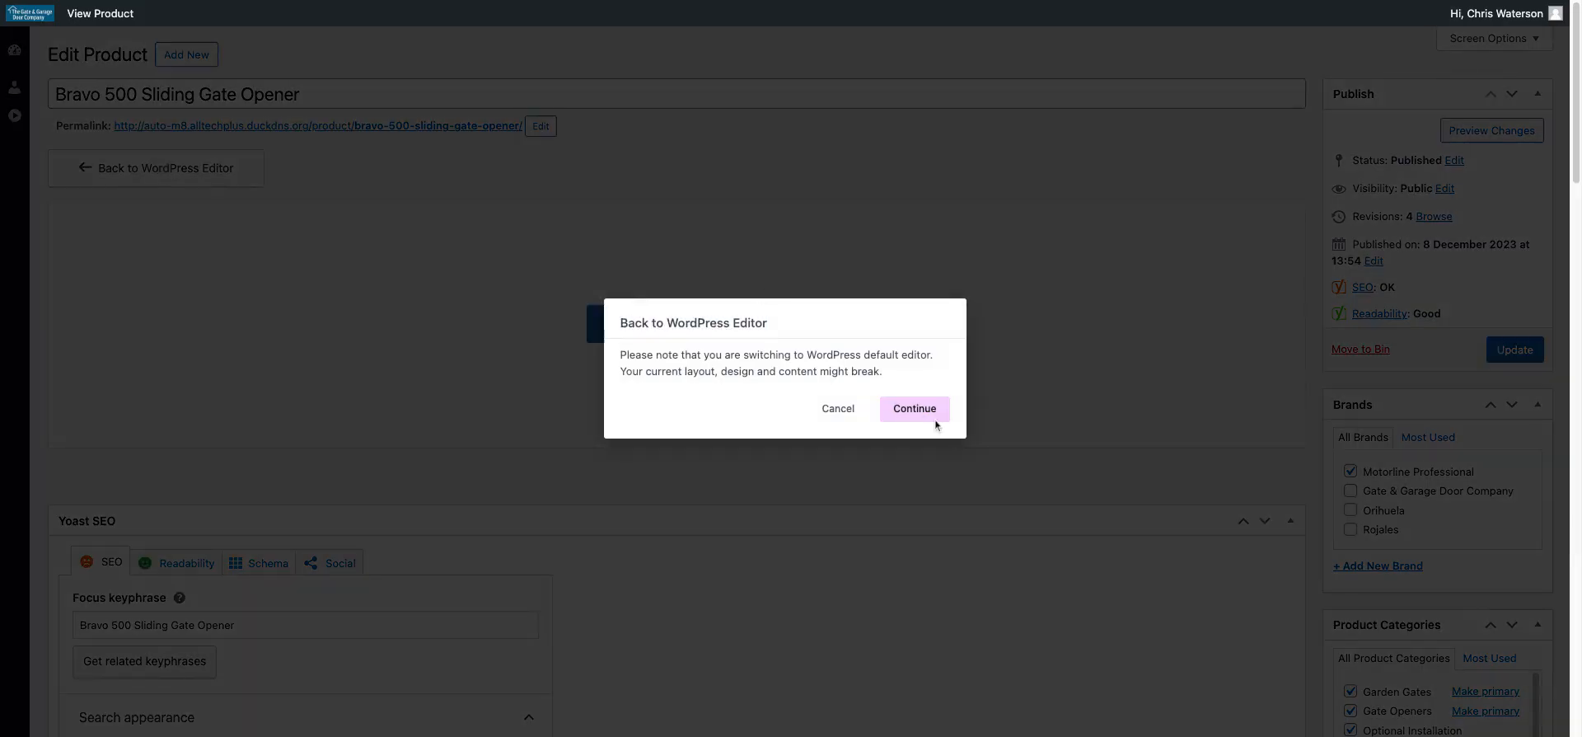
Step: Confirm the switch to the default editor and update the Bravo 500 product
{"action": "left_click", "coordinate": [915, 409]}
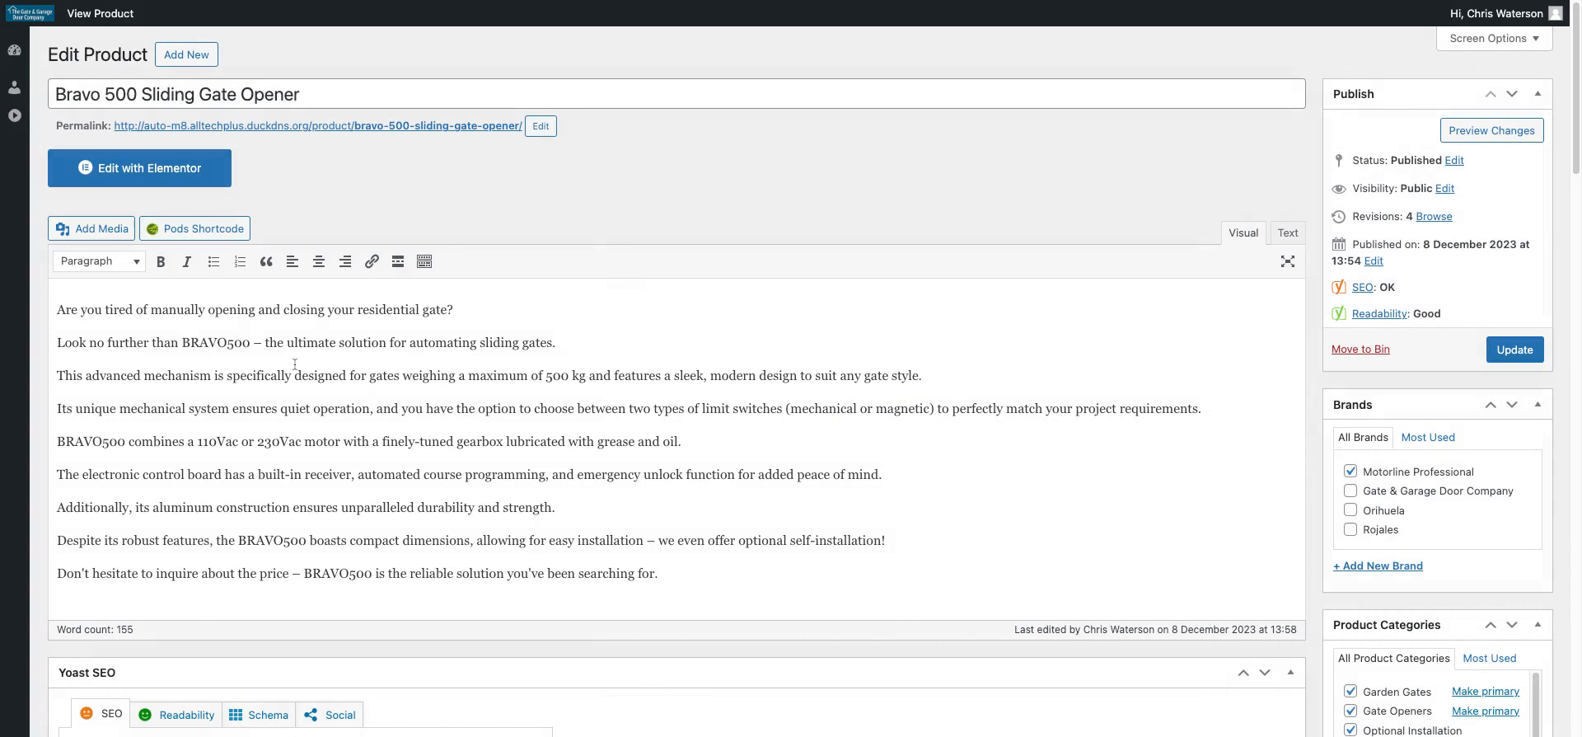
{"action": "mouse_move", "coordinate": [174, 515]}
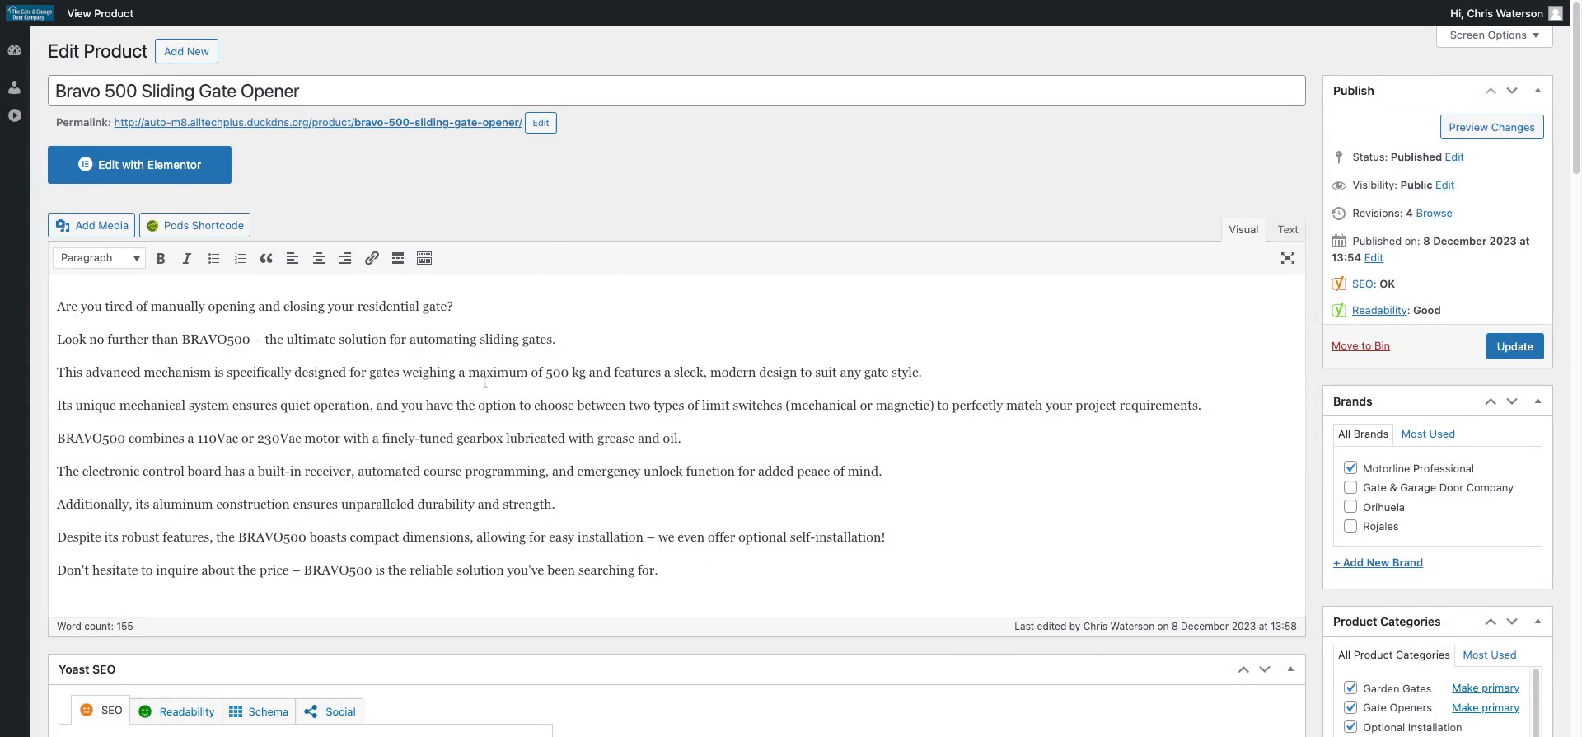
{"action": "mouse_move", "coordinate": [1130, 355]}
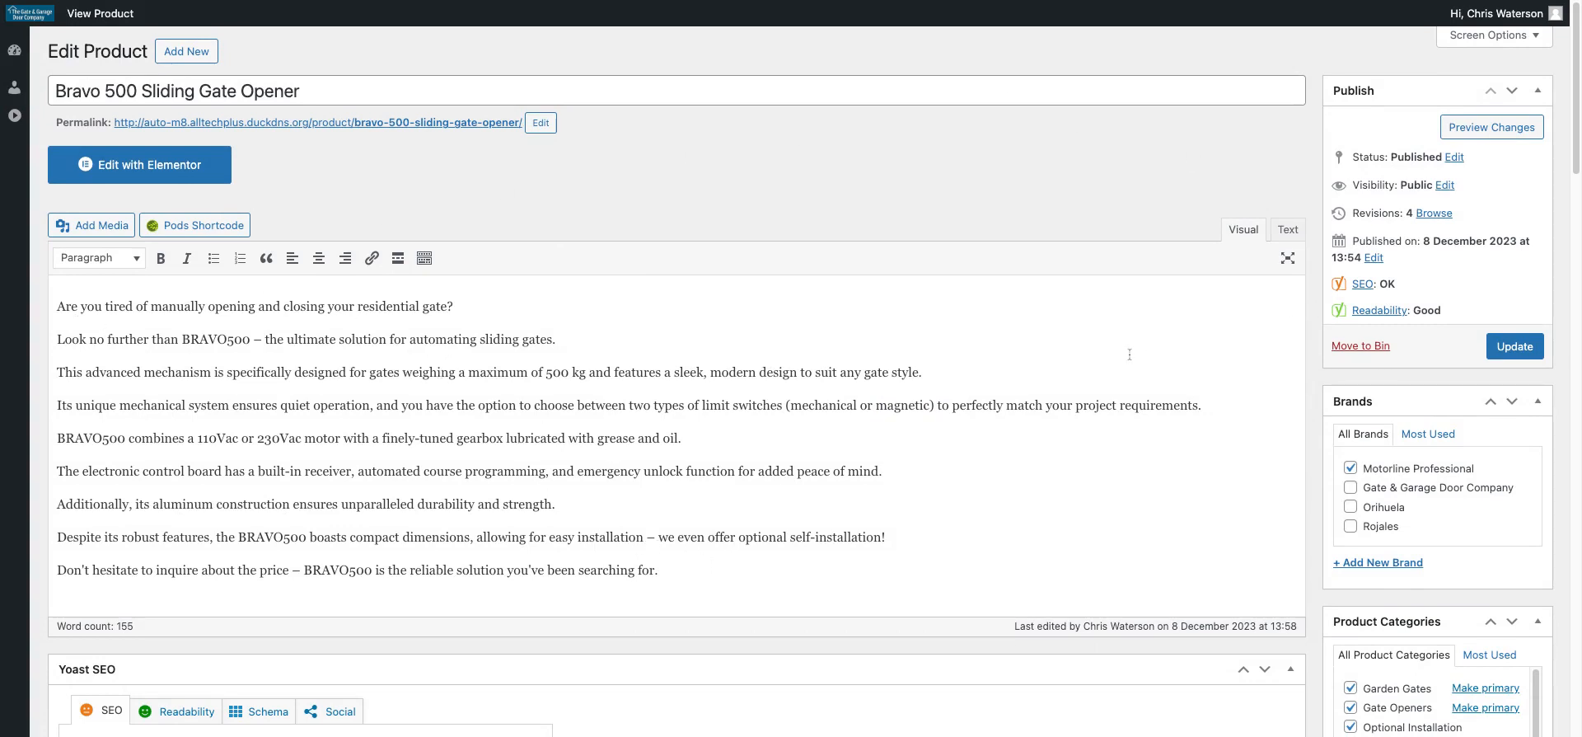
{"action": "mouse_move", "coordinate": [593, 516]}
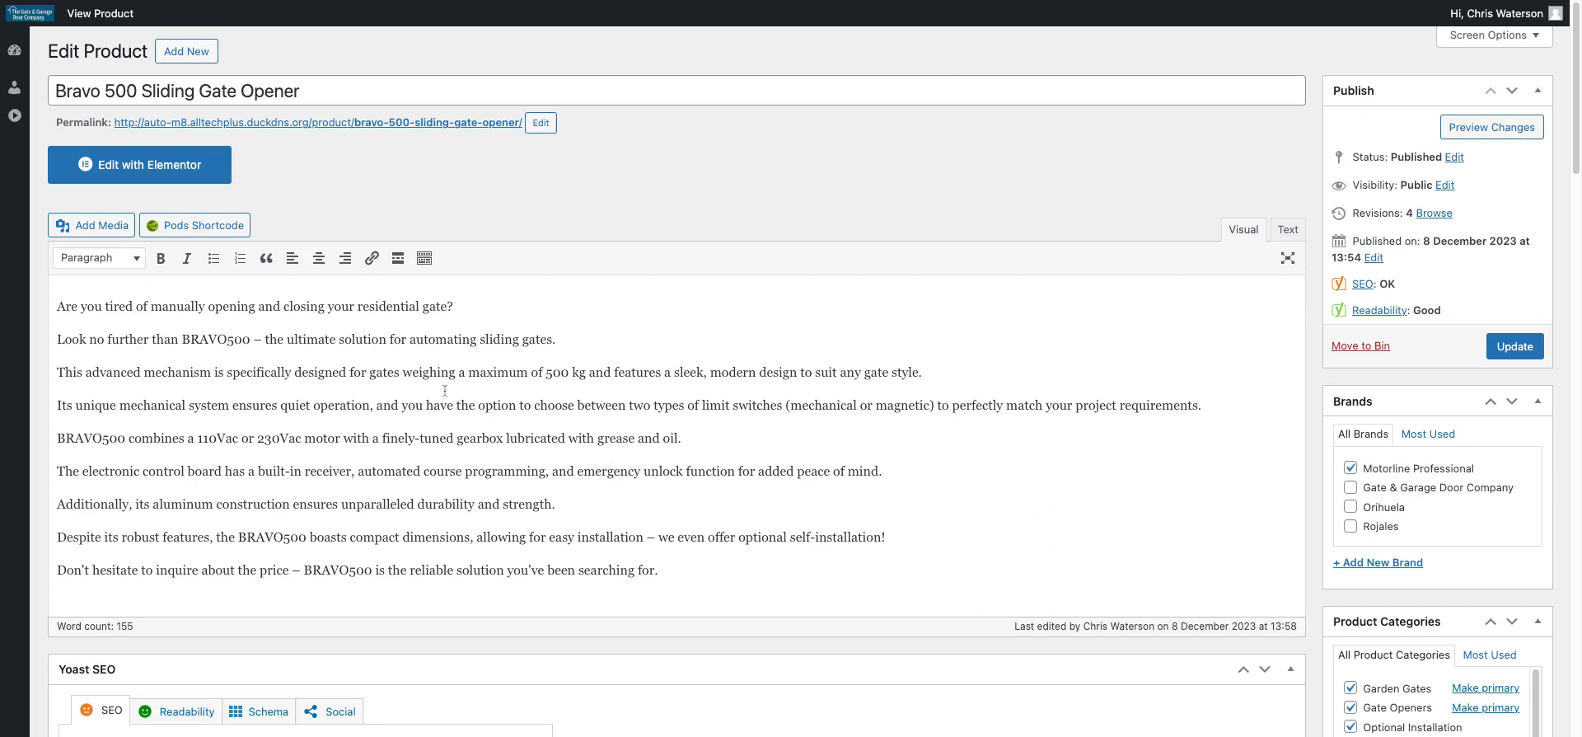
{"action": "mouse_move", "coordinate": [536, 285]}
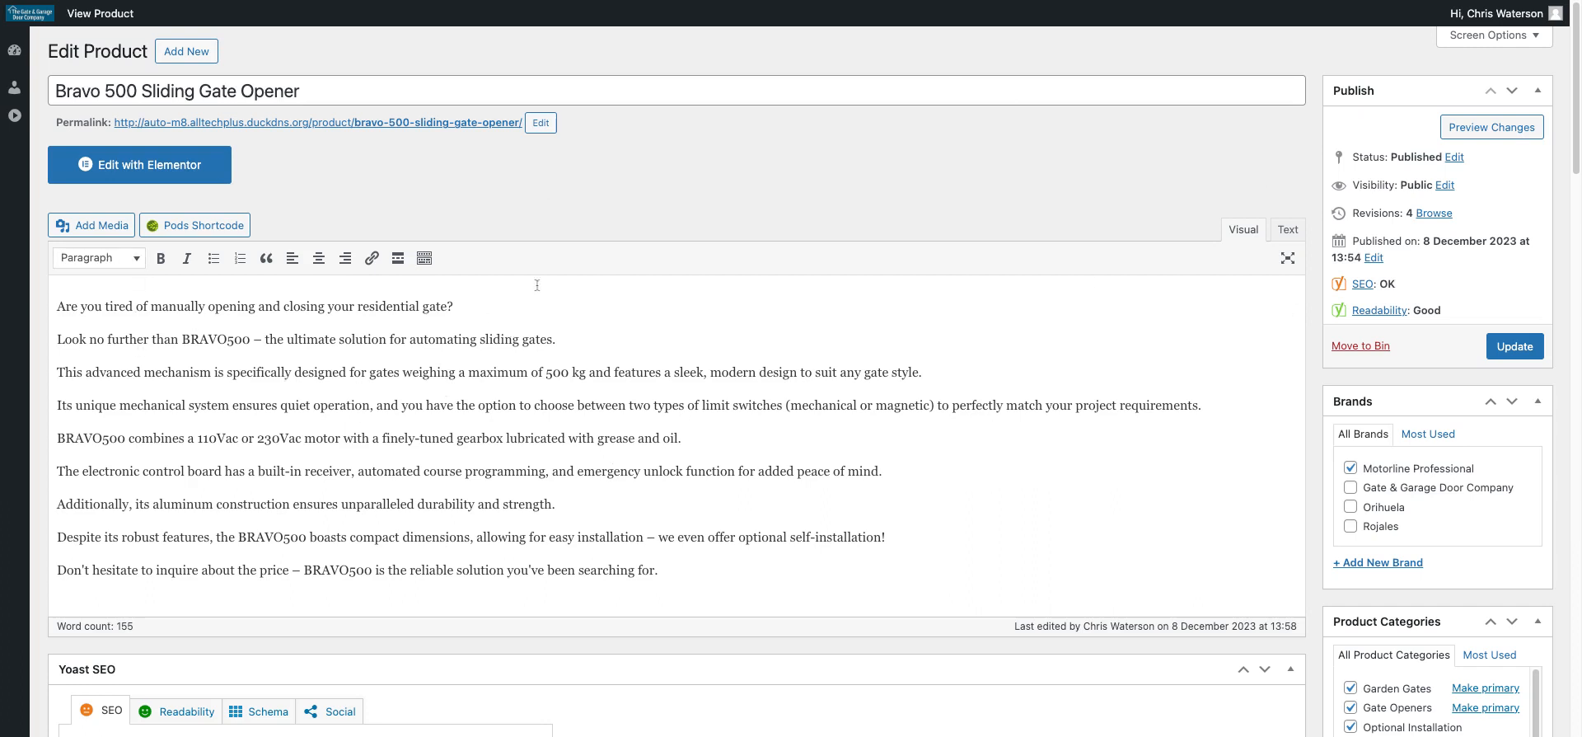
{"action": "left_click", "coordinate": [1515, 347]}
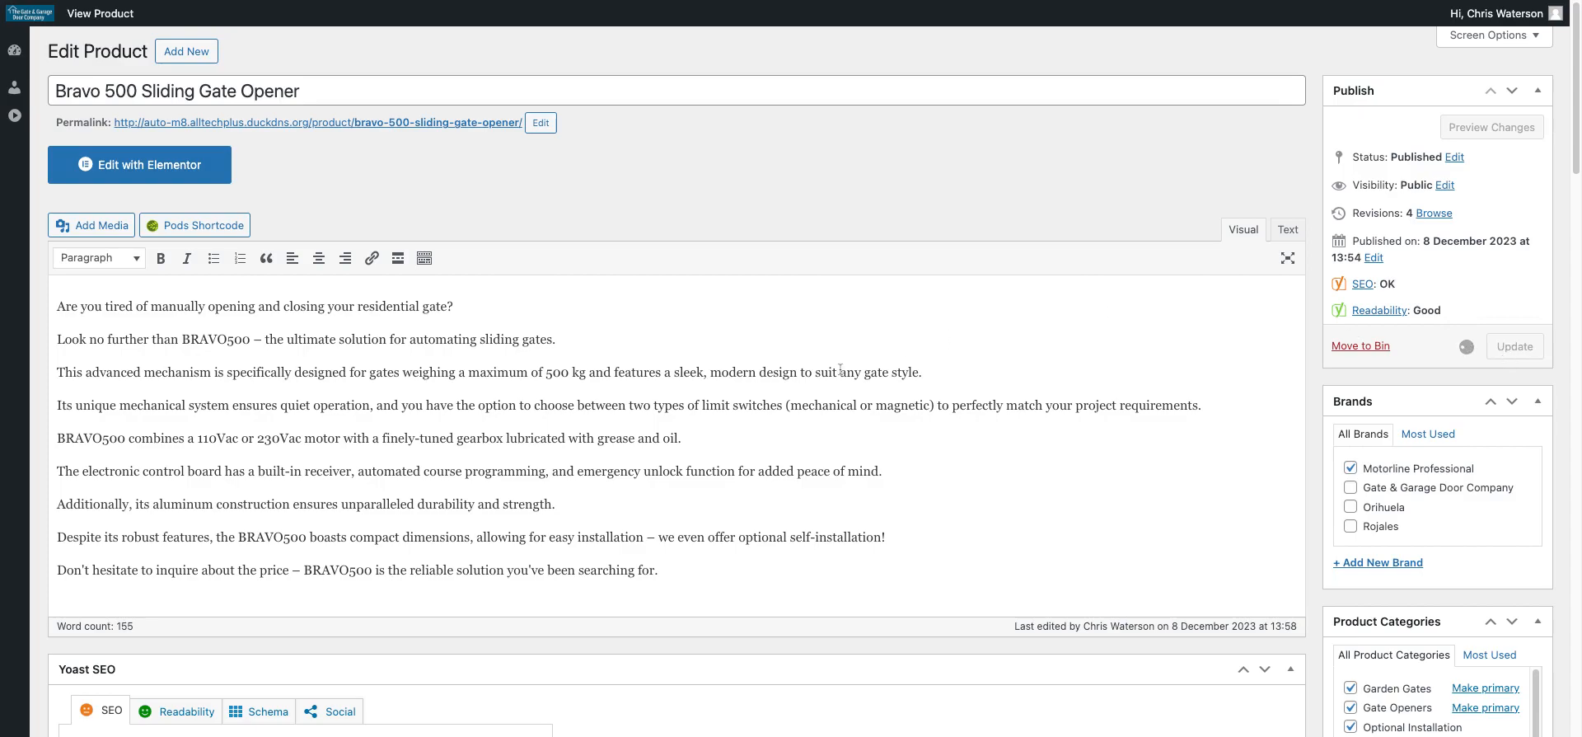